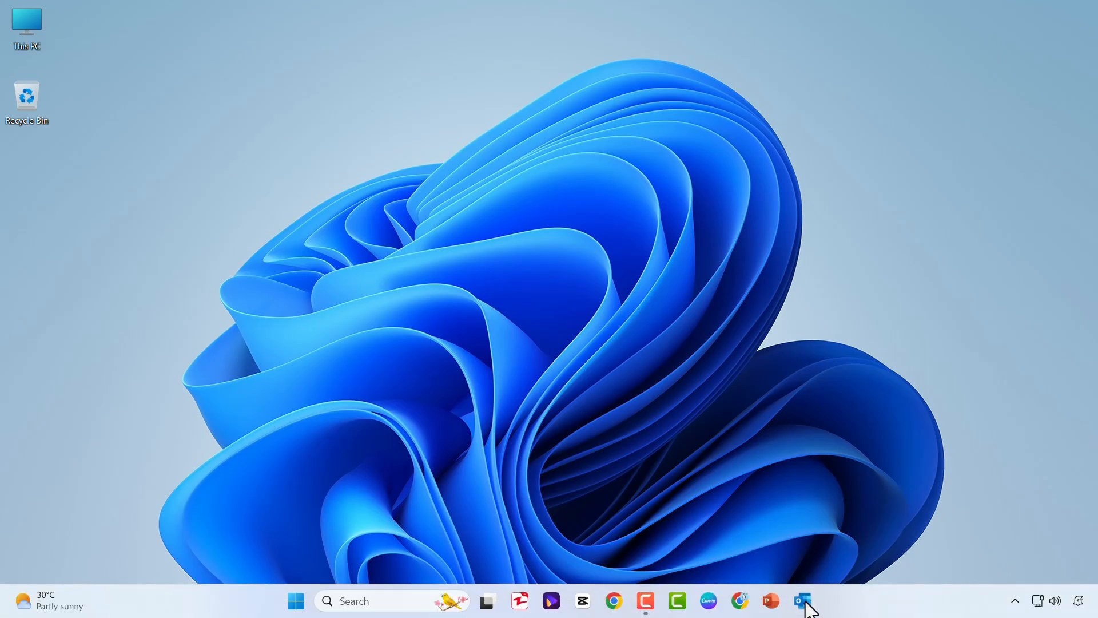
Step: Launch Outlook and switch to the Tasks area showing the empty To-Do List
click(804, 601)
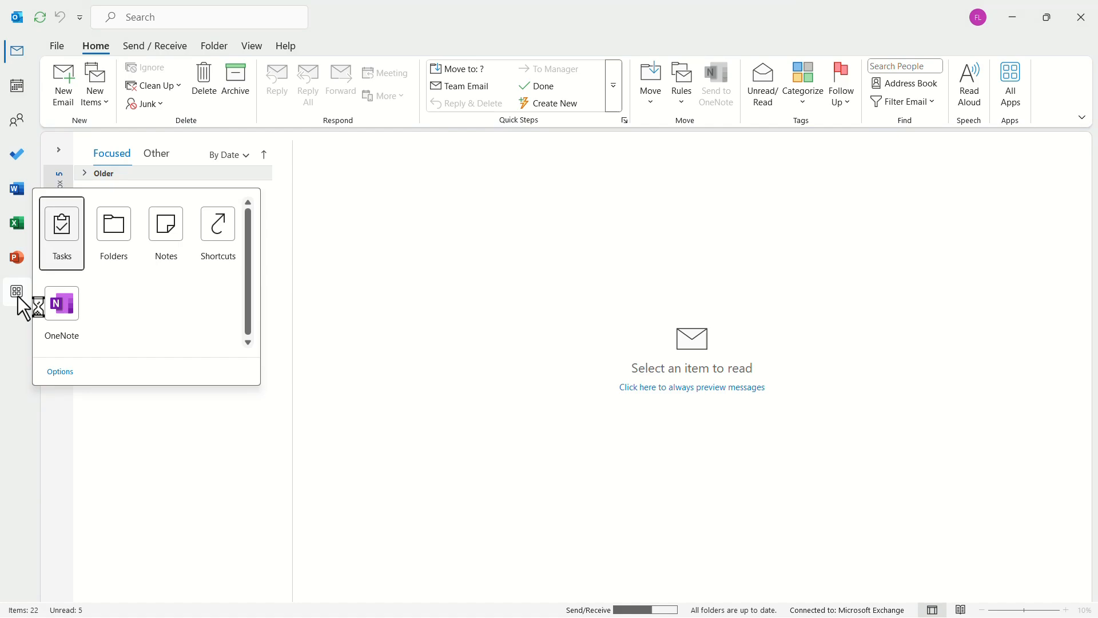
mouse_move(62, 228)
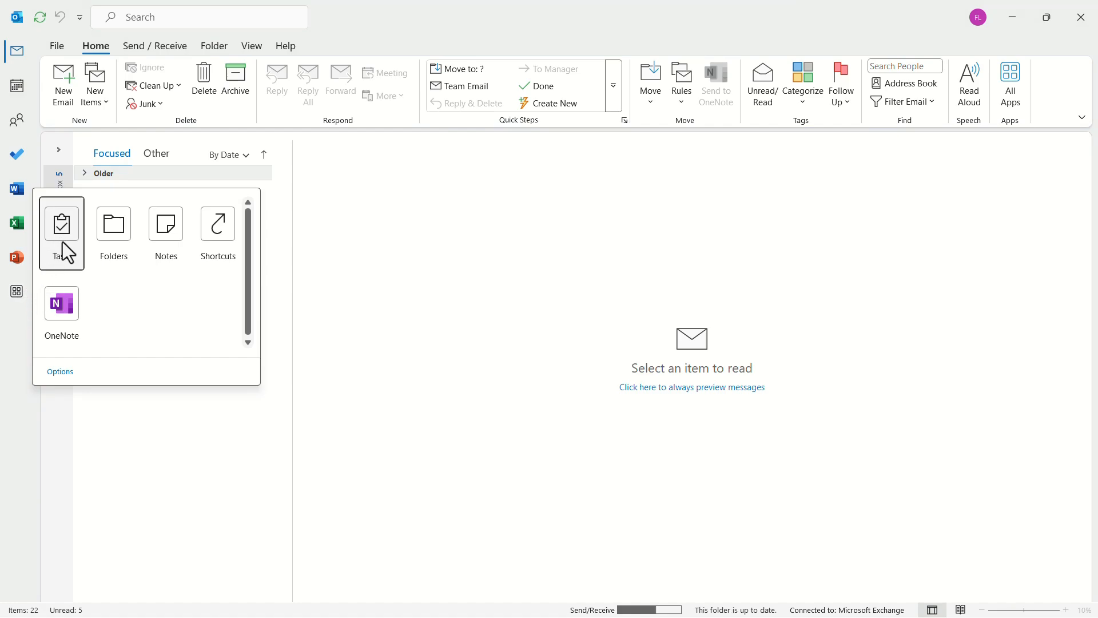
click(60, 231)
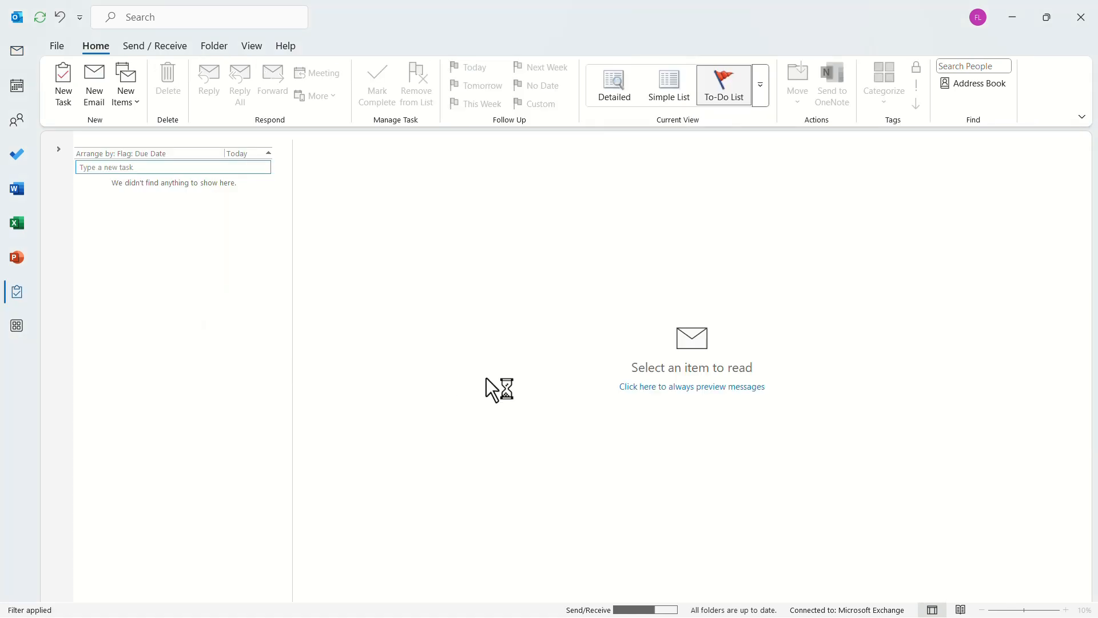
Step: Create a new task with the subject 'Monthly Budget'
click(63, 83)
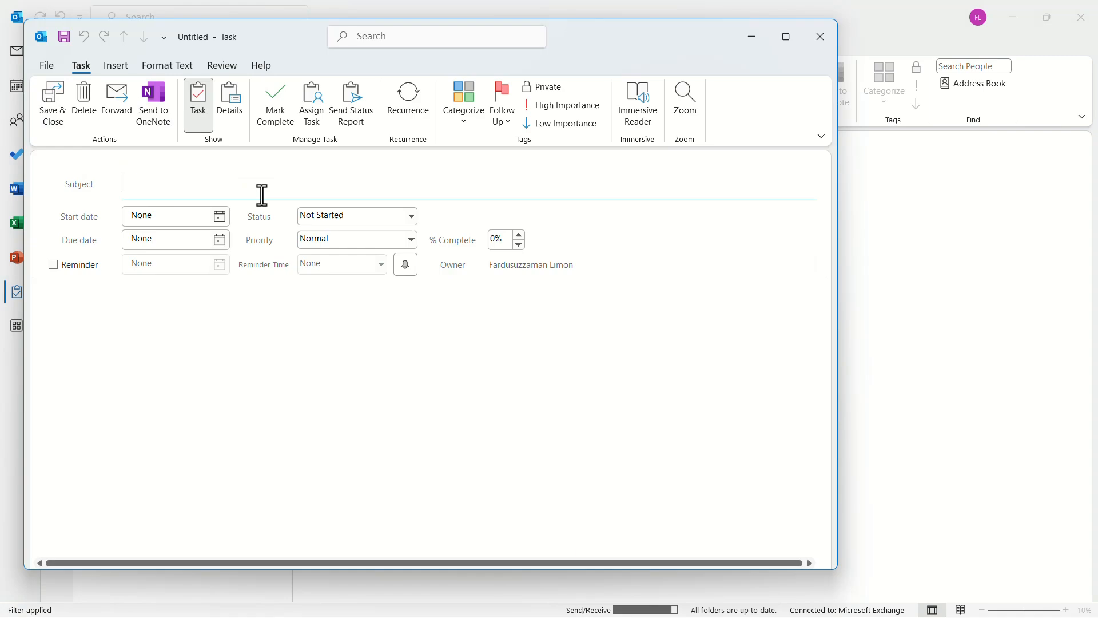
text(Monthly Budget)
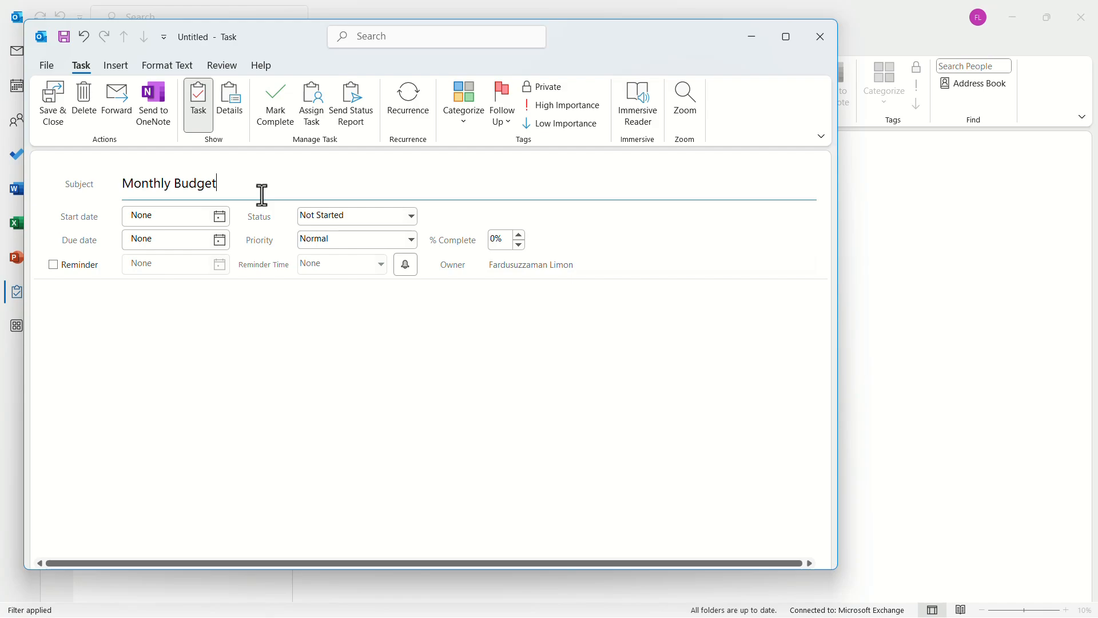
Step: Set the task to start today 4/20/2025, be due 4/27/2025, with High priority
click(219, 216)
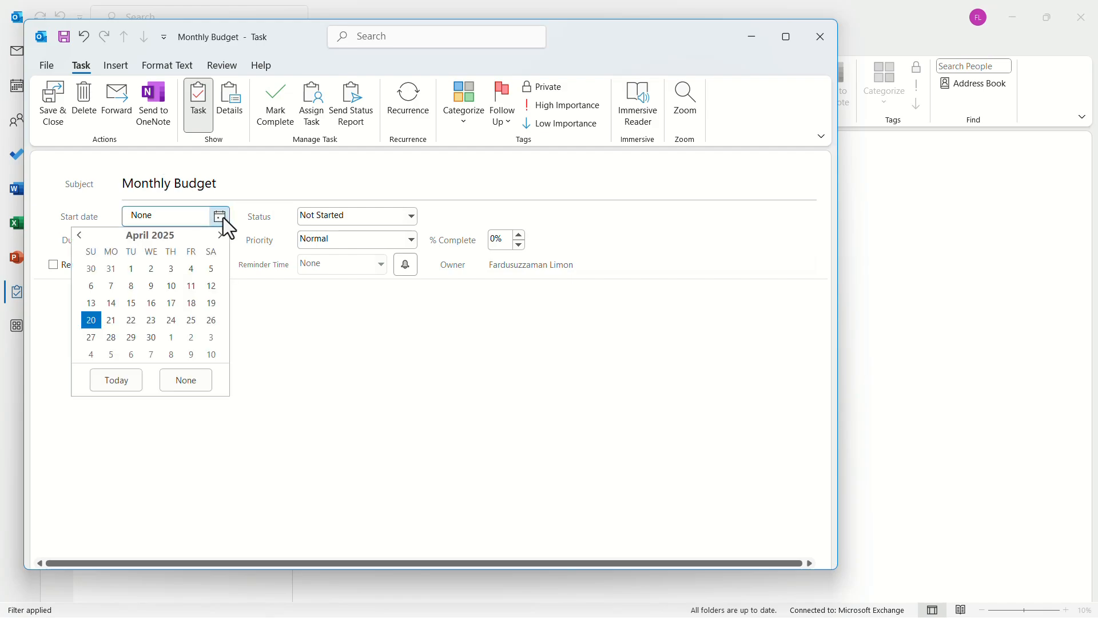
click(90, 319)
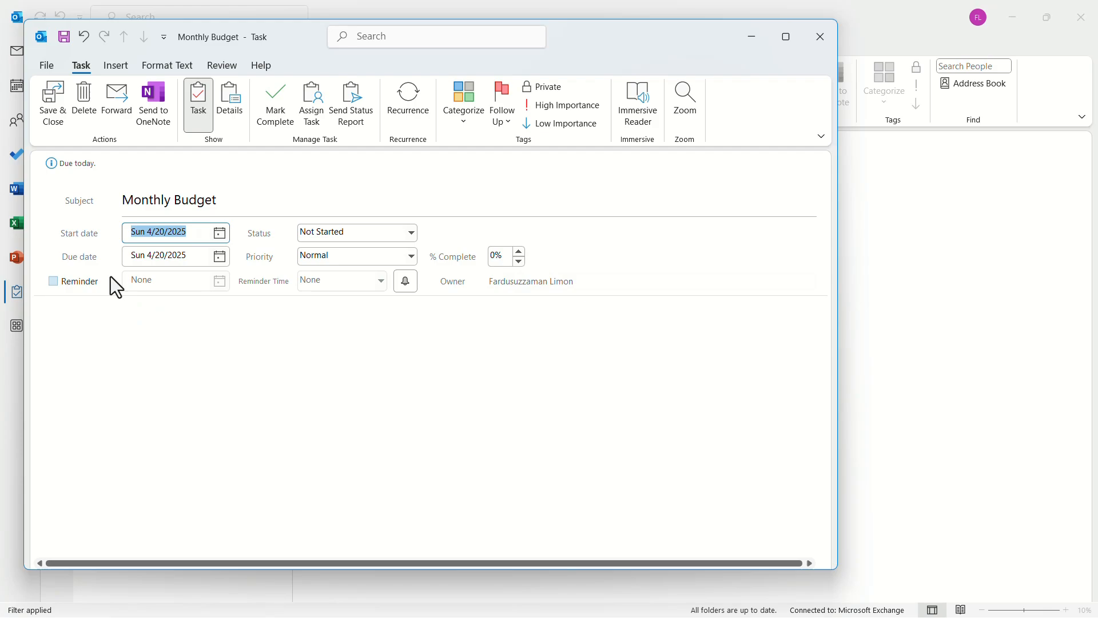
click(219, 255)
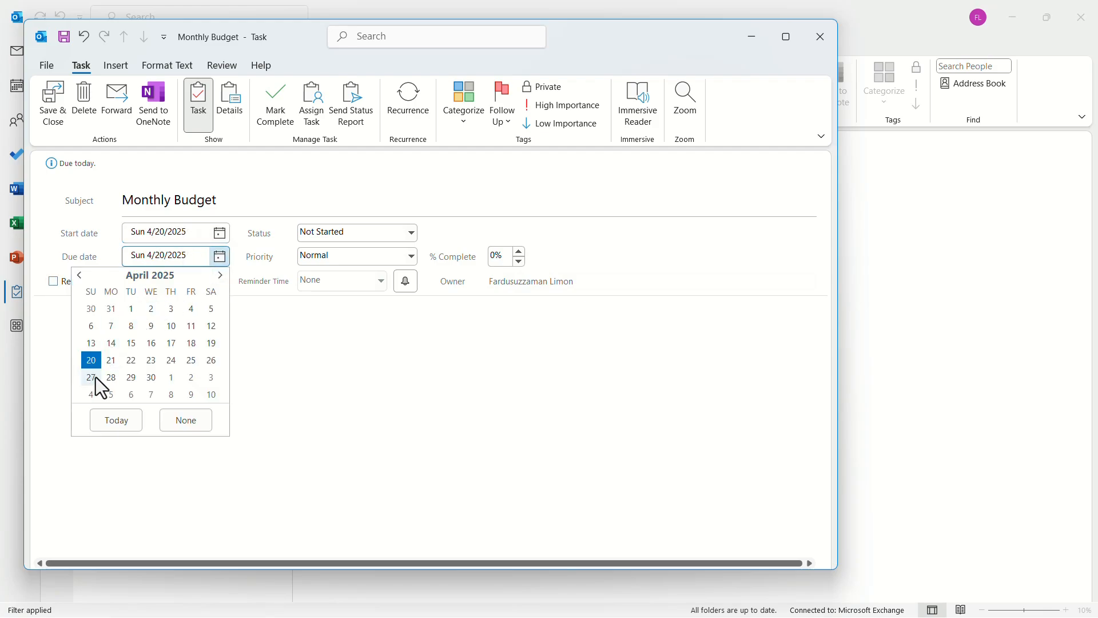
click(90, 377)
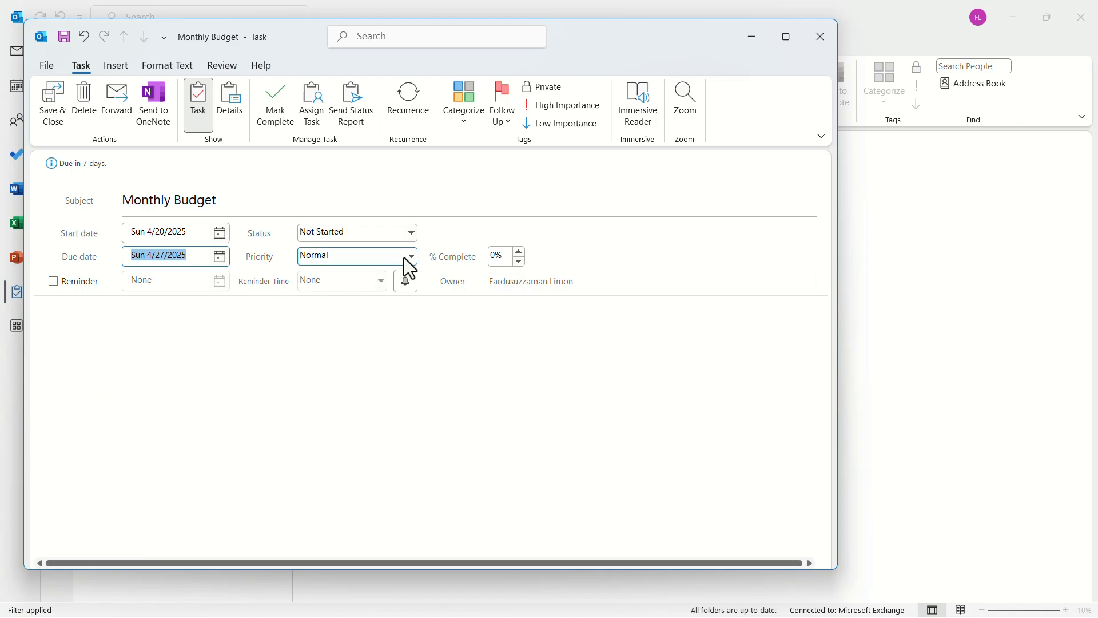
click(410, 255)
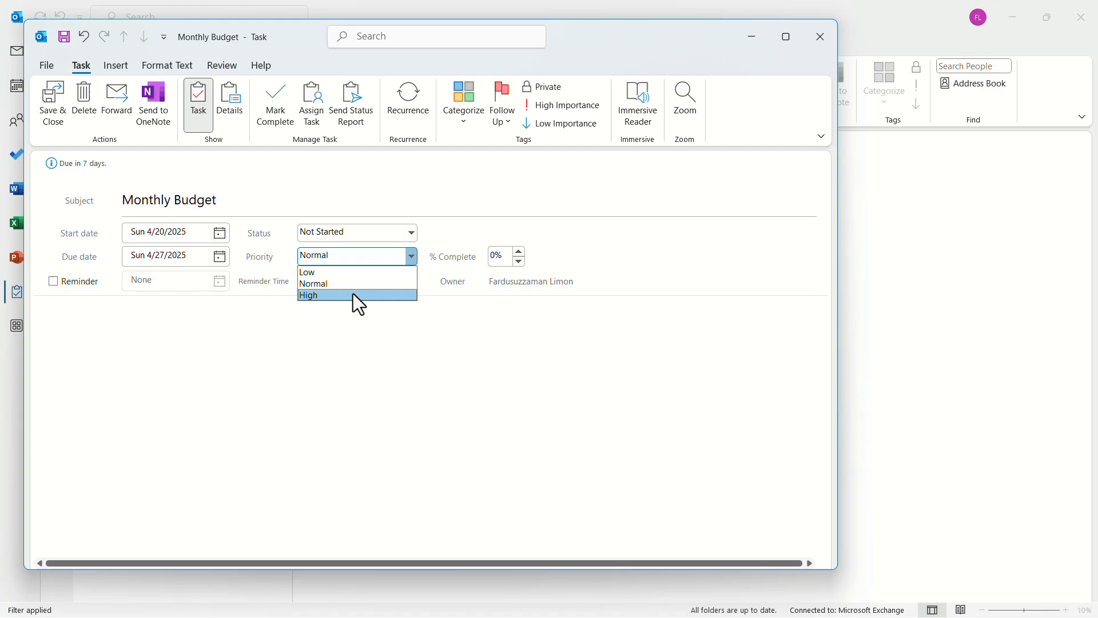
click(308, 296)
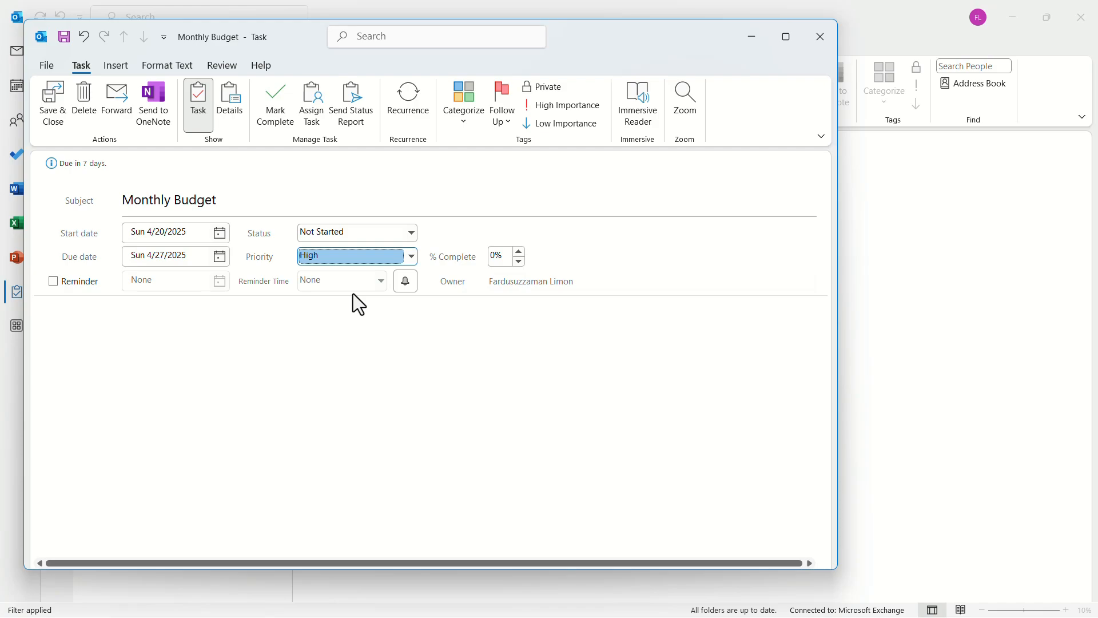
mouse_move(319, 170)
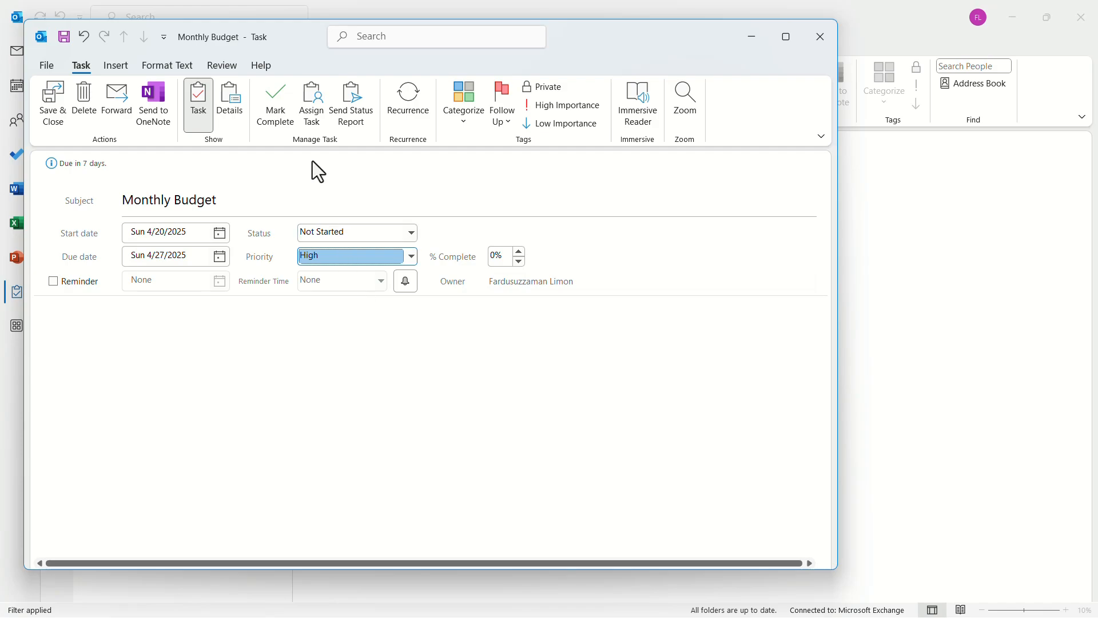
click(310, 104)
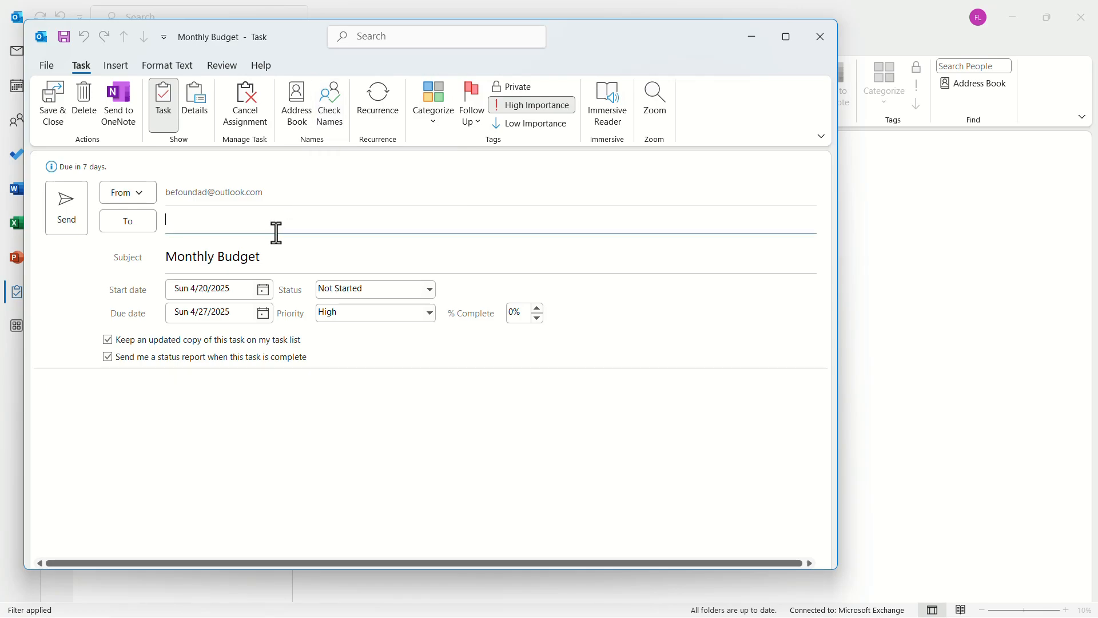
text(abc@example.com;)
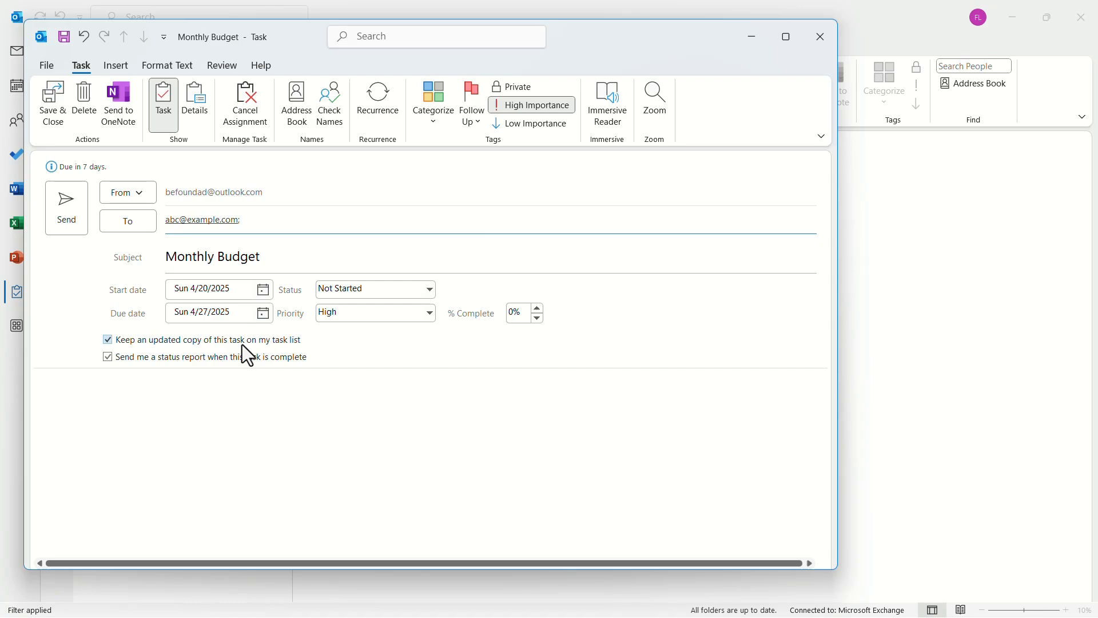
text(Hello,)
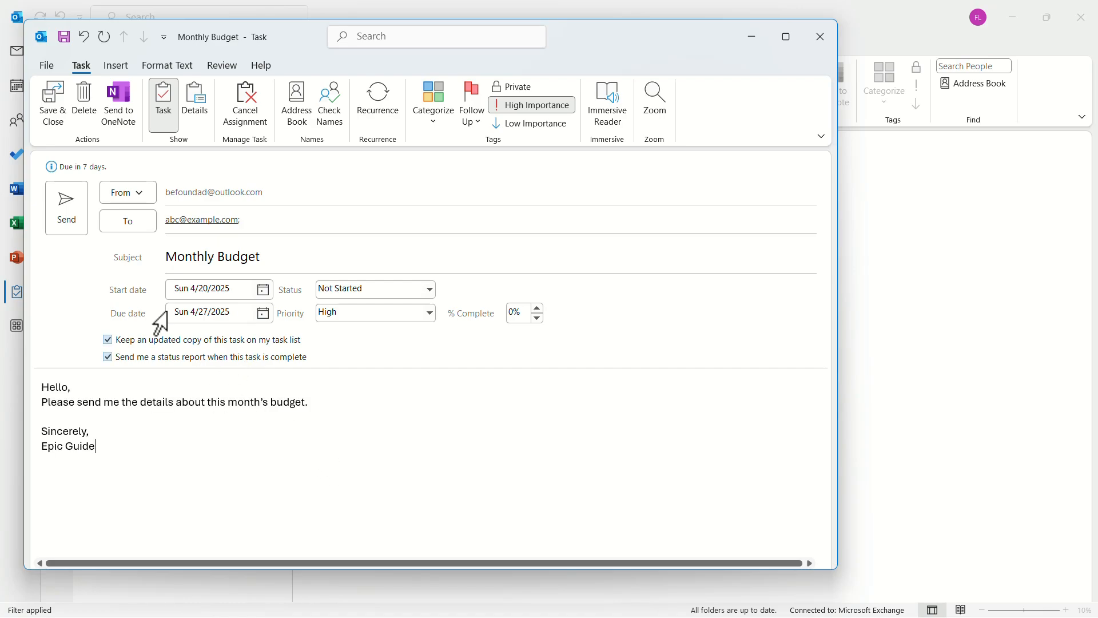
Step: Send the Monthly Budget assignment so it lists under Next Week
click(66, 208)
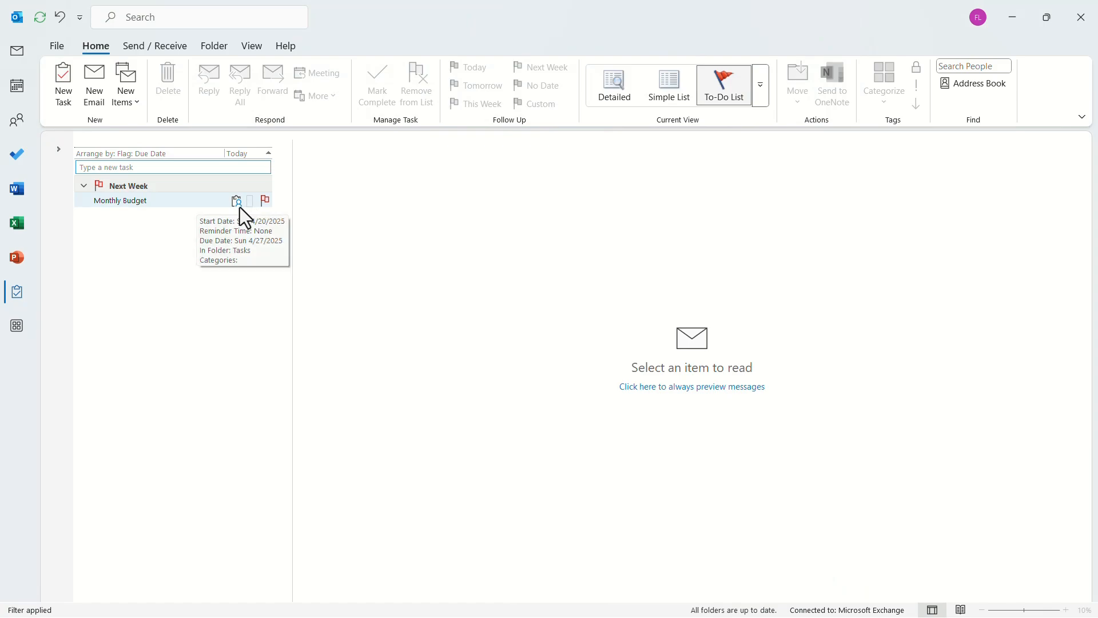
mouse_move(238, 227)
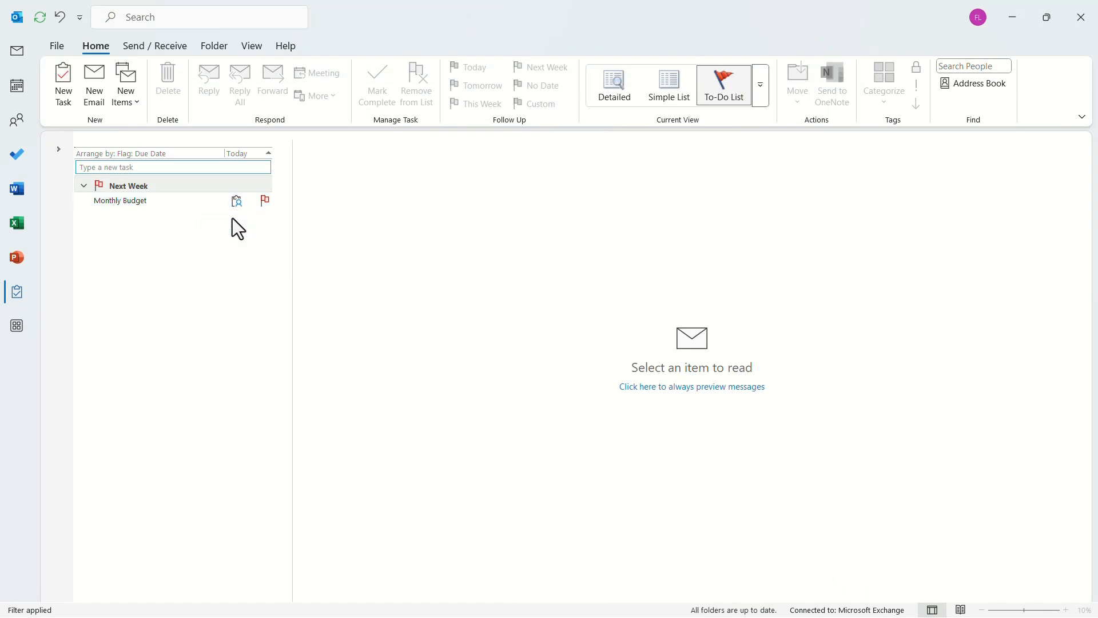